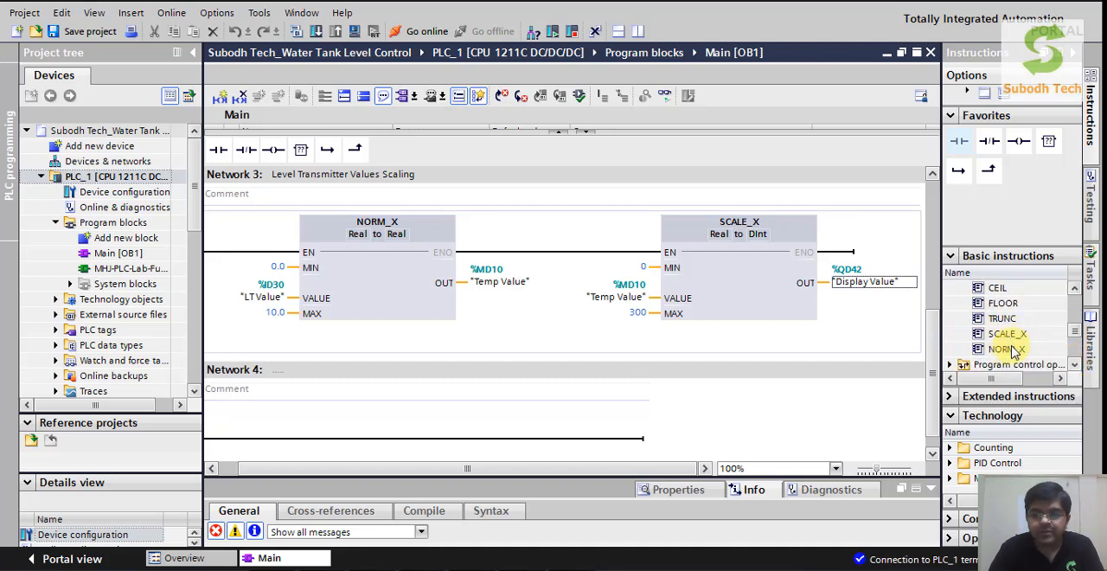
pyautogui.moveTo(1005, 349)
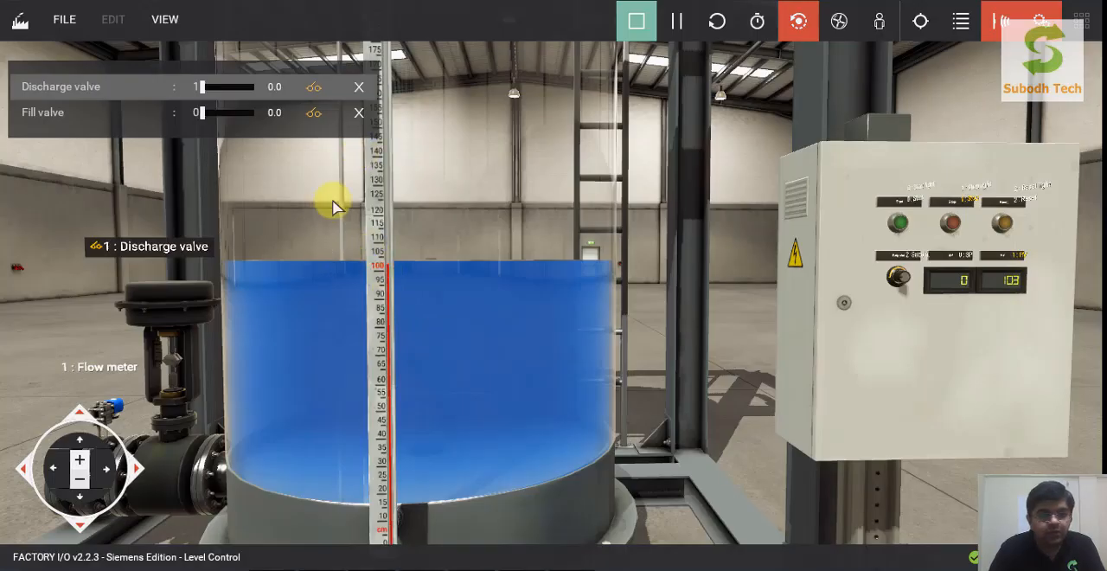
pyautogui.moveTo(345, 265)
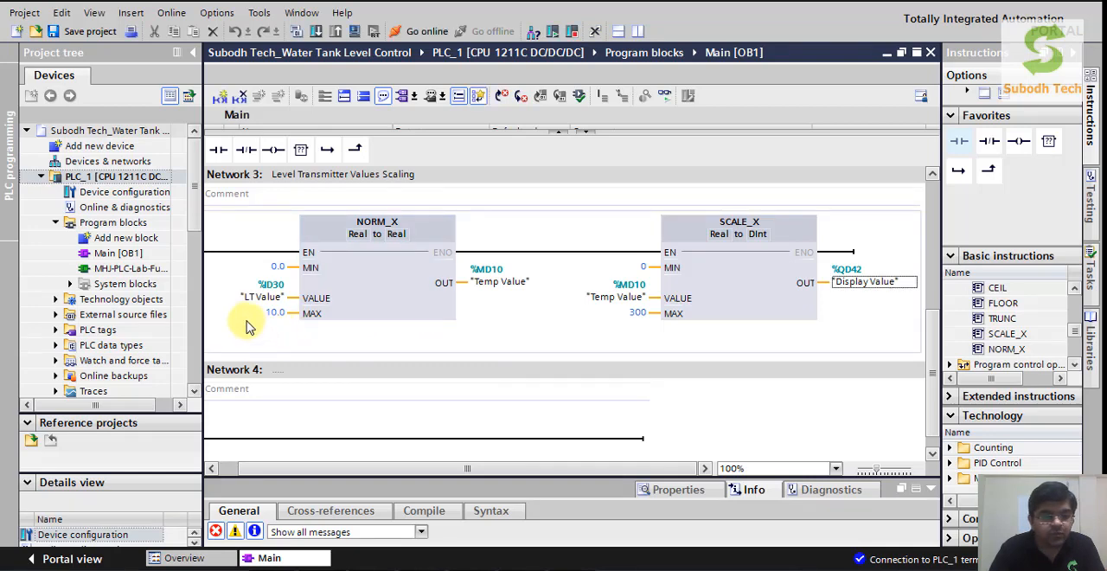
pyautogui.moveTo(292, 341)
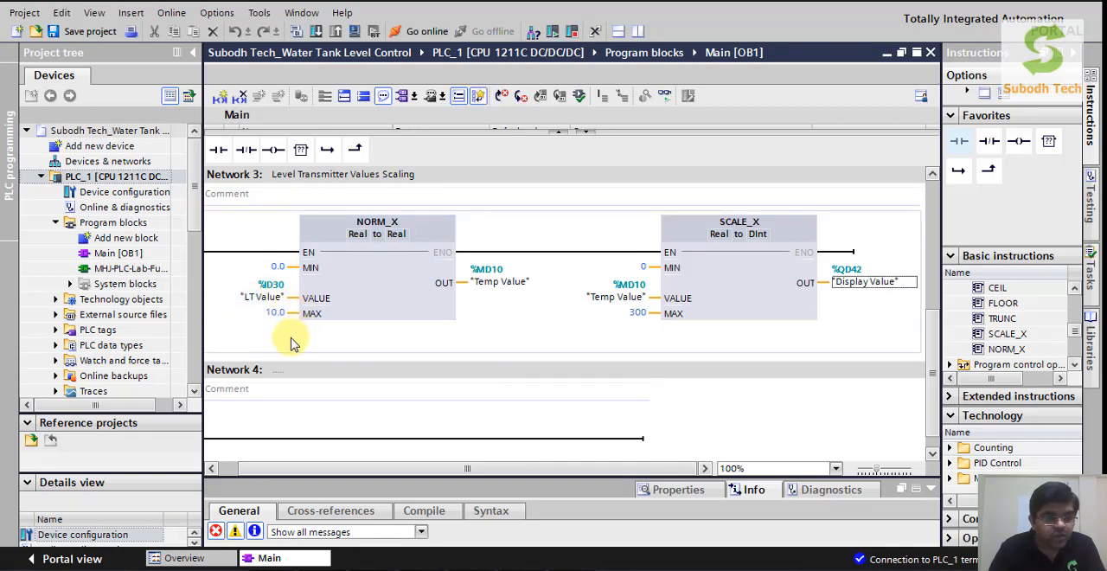
pyautogui.moveTo(320, 355)
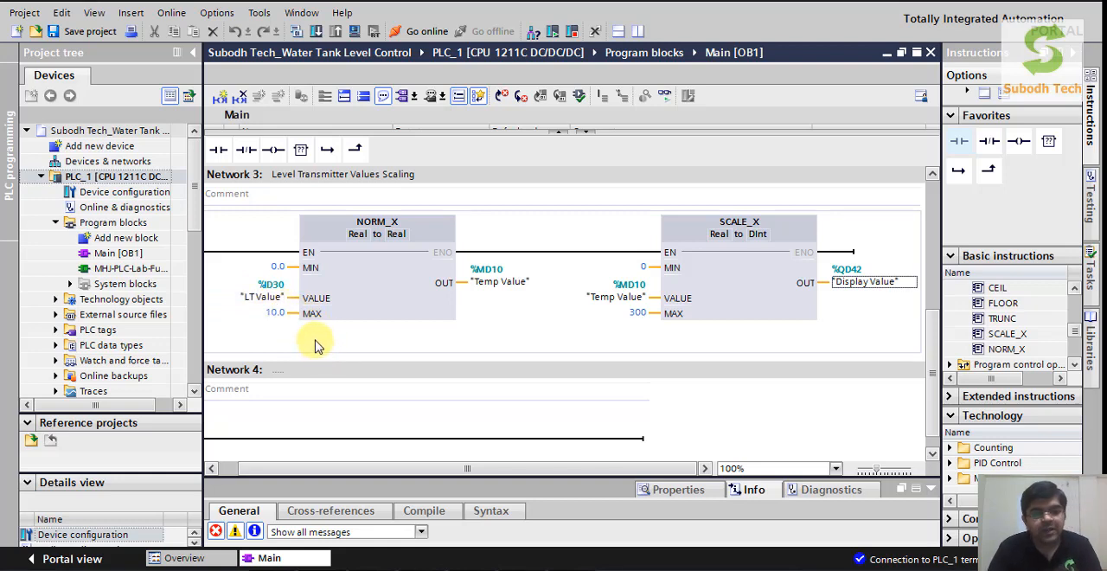
pyautogui.moveTo(315, 268)
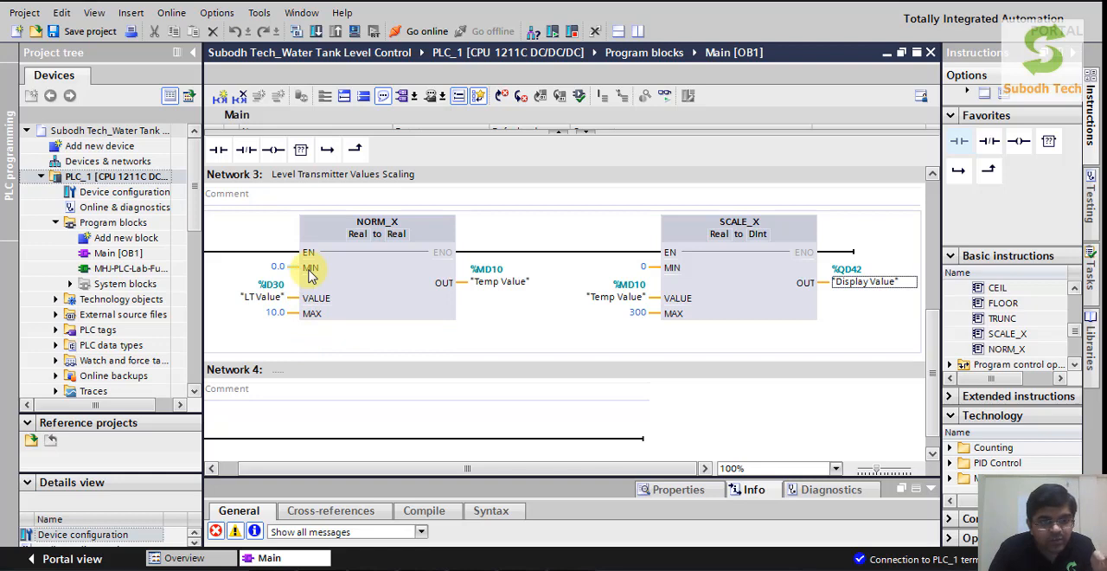
pyautogui.moveTo(361, 301)
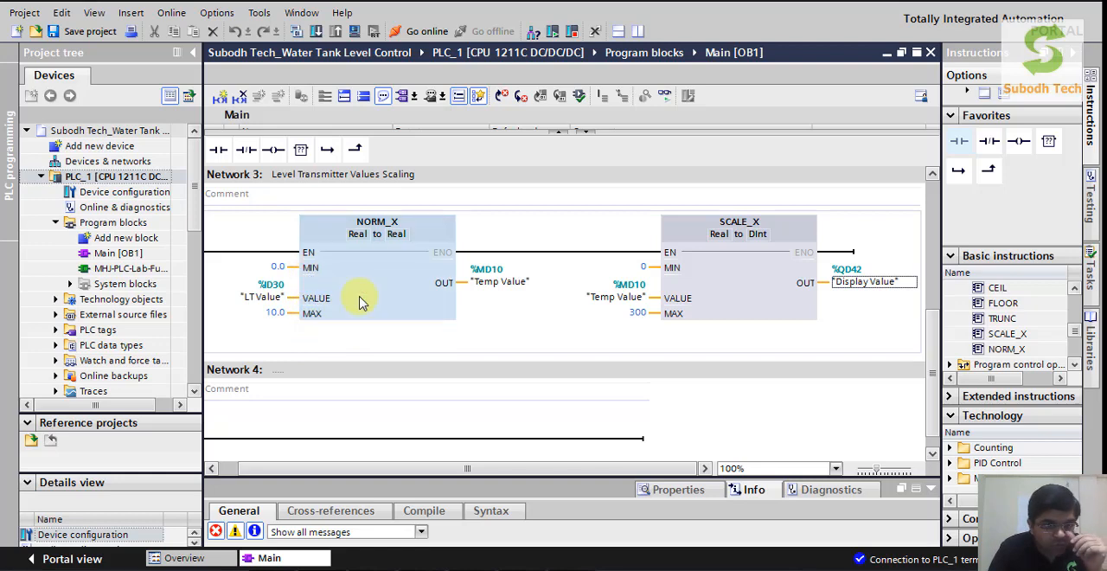
pyautogui.moveTo(359, 299)
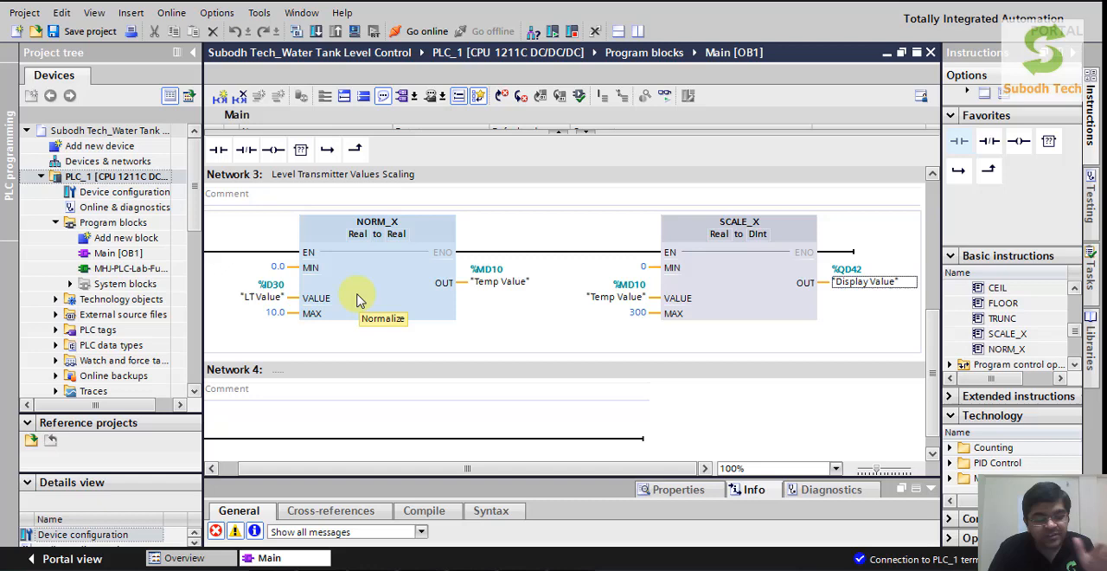
pyautogui.moveTo(380, 303)
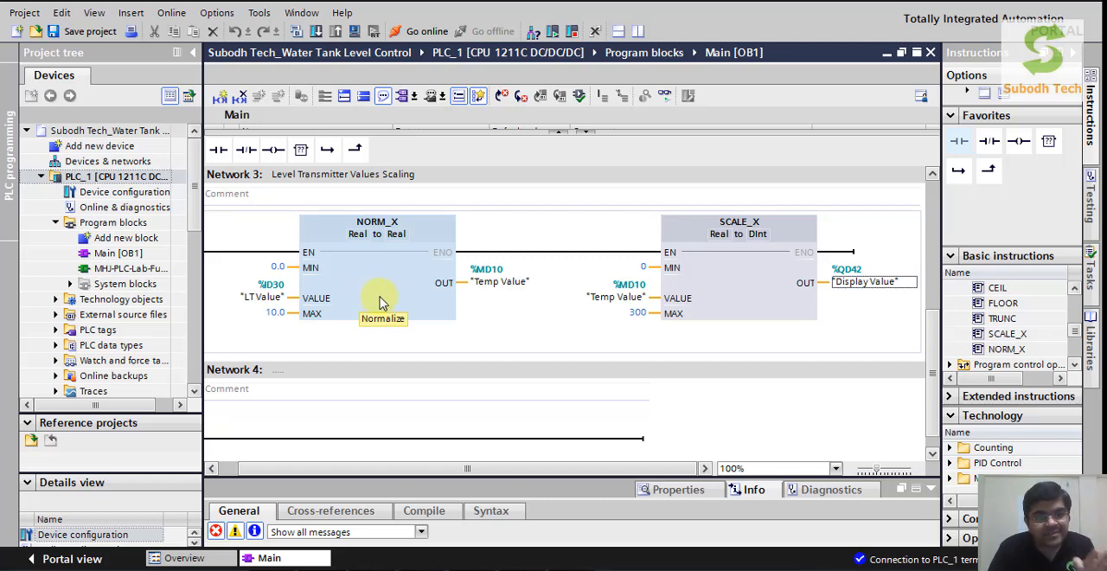
pyautogui.moveTo(311, 268)
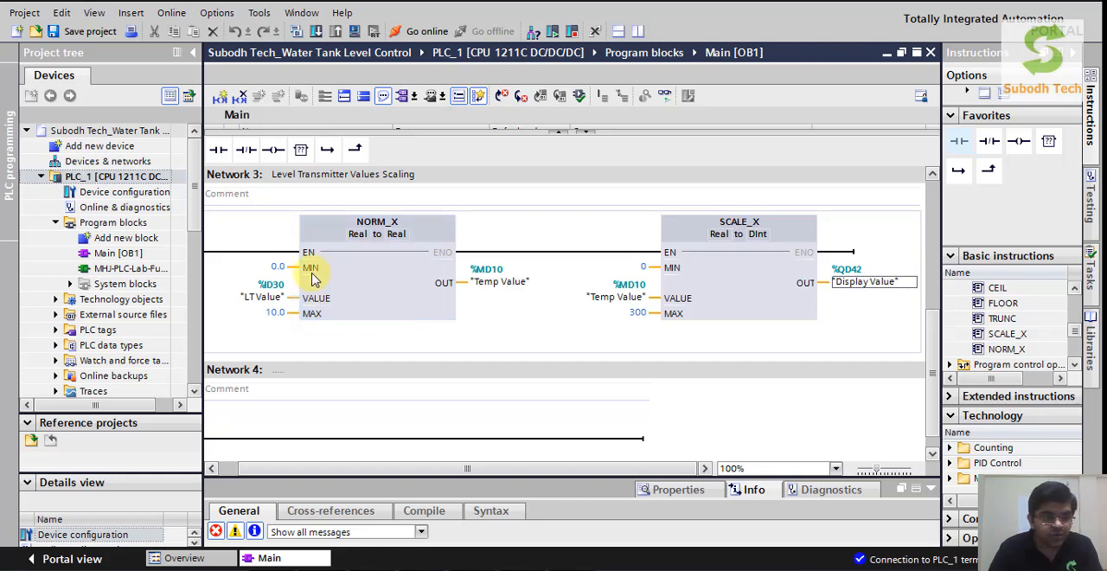
pyautogui.moveTo(428, 304)
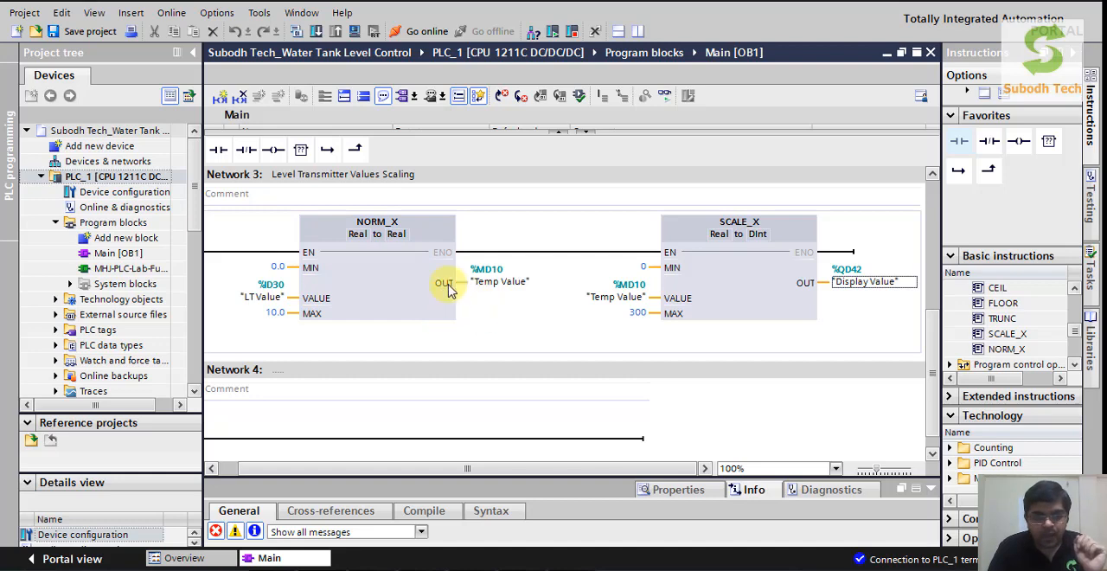
pyautogui.moveTo(521, 545)
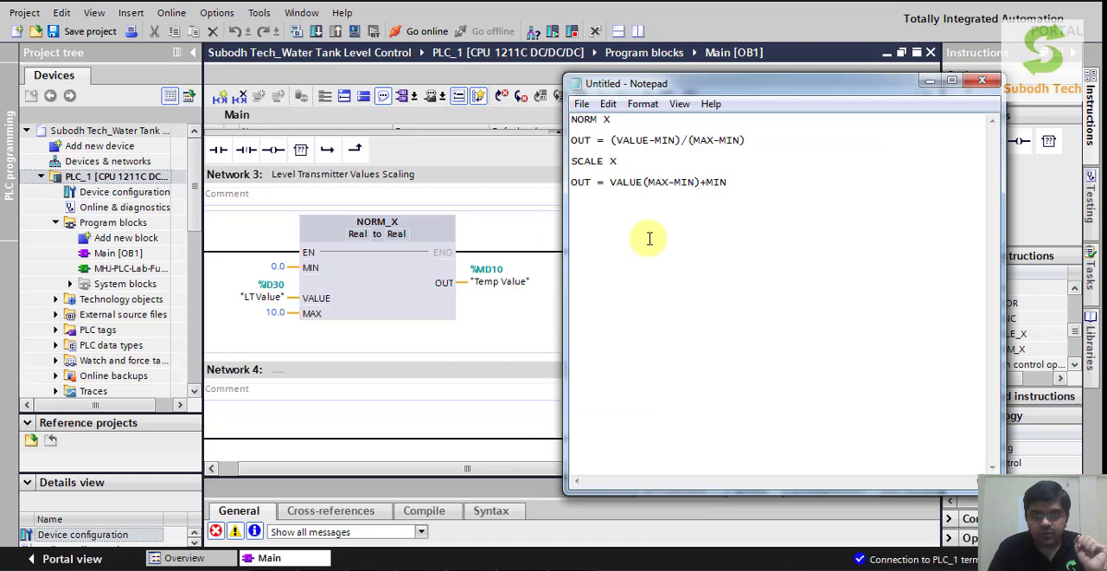
pyautogui.moveTo(677, 124)
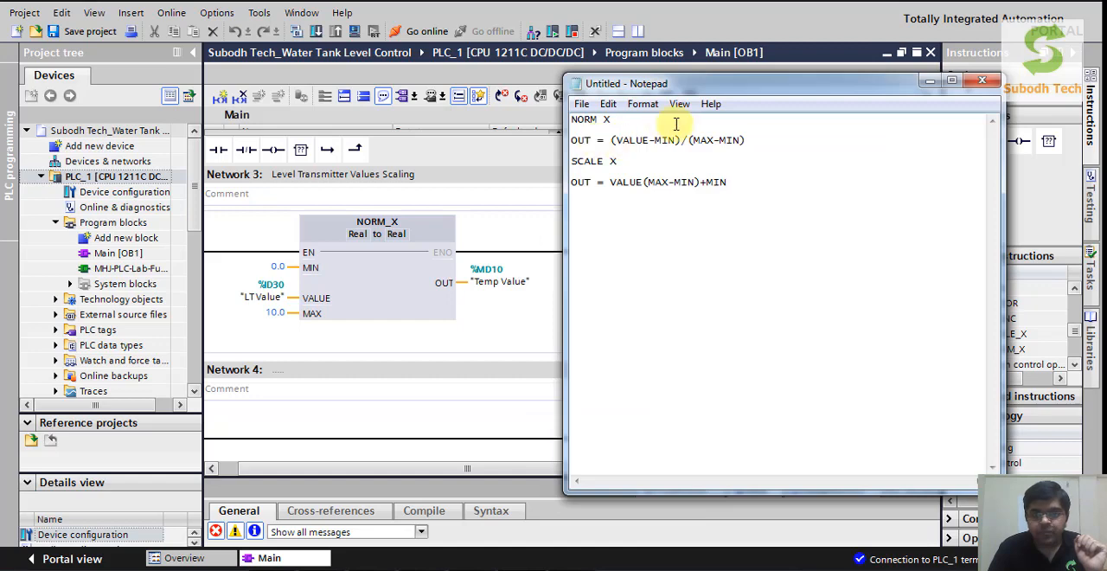
pyautogui.moveTo(768, 159)
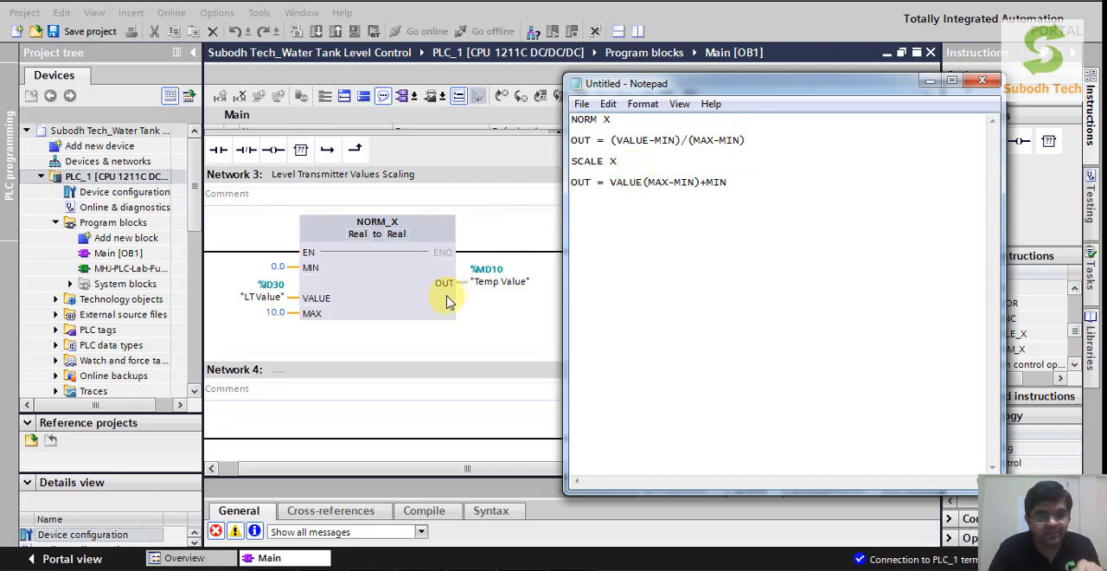
pyautogui.moveTo(900, 154)
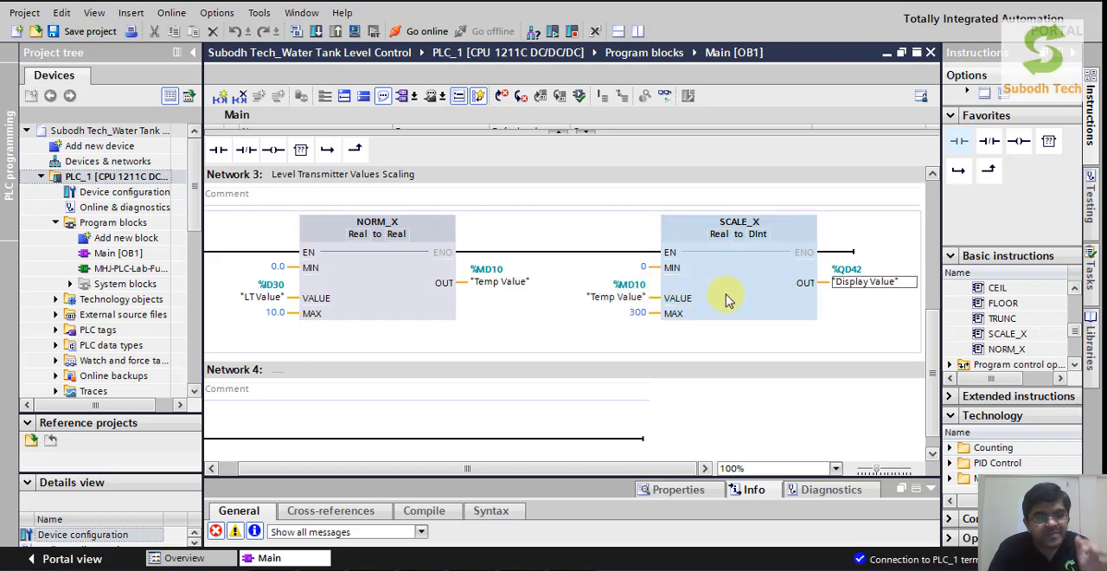
pyautogui.moveTo(680, 297)
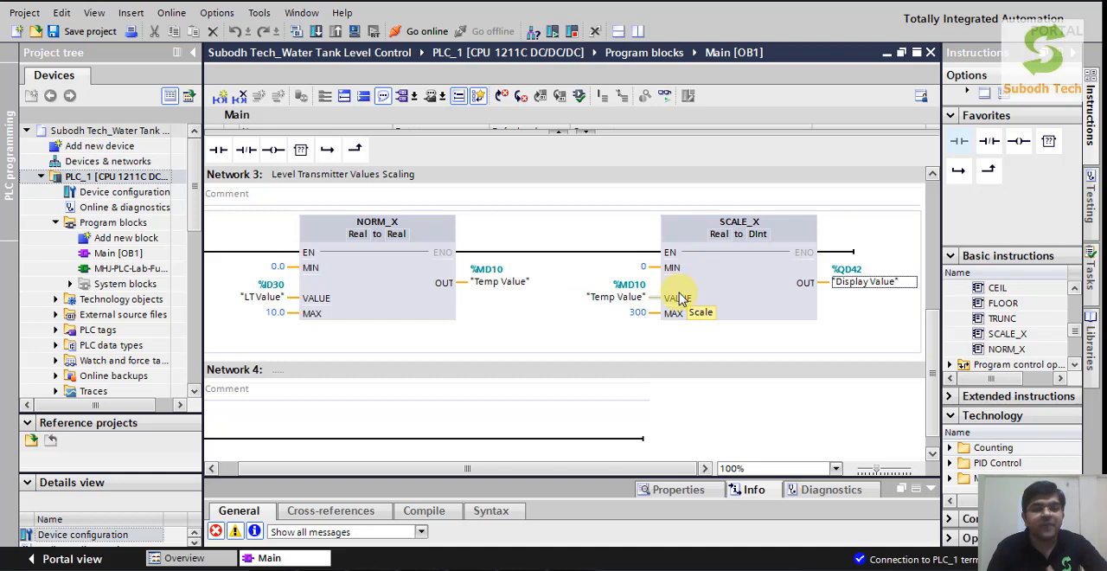
pyautogui.moveTo(716, 294)
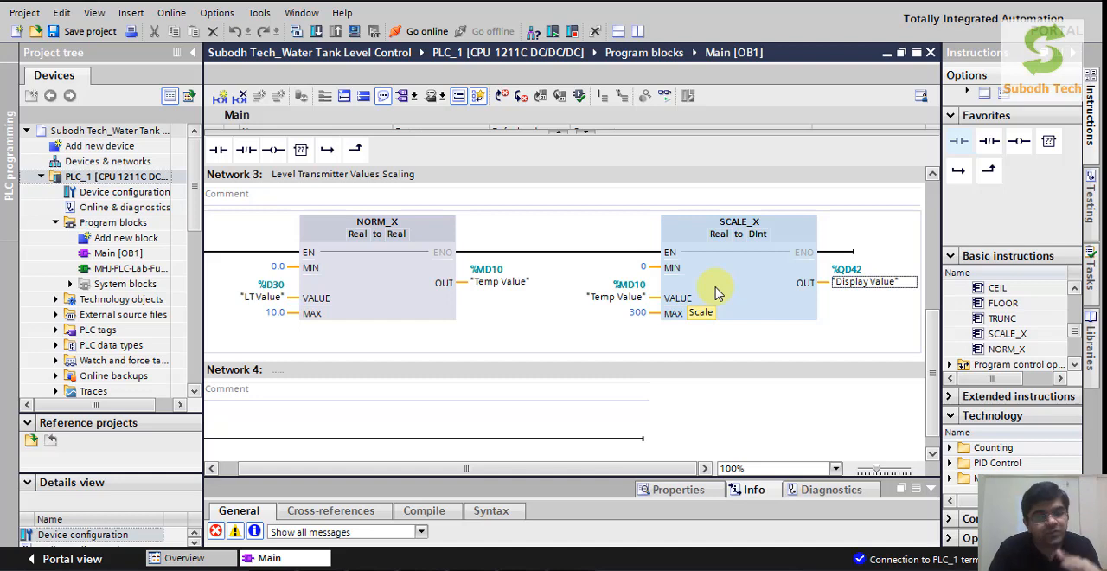
pyautogui.moveTo(649, 268)
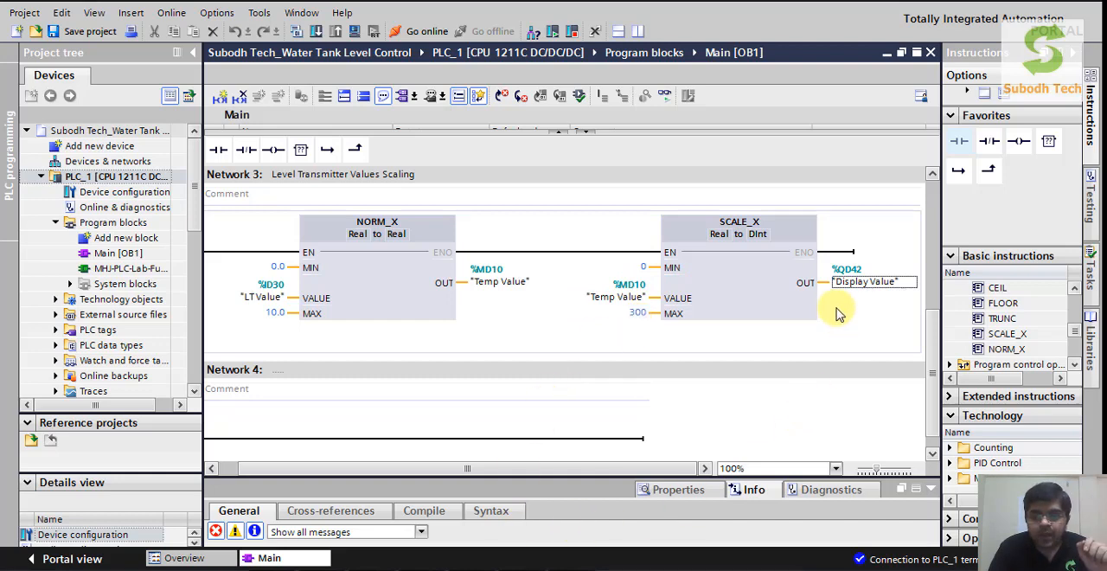
pyautogui.moveTo(809, 299)
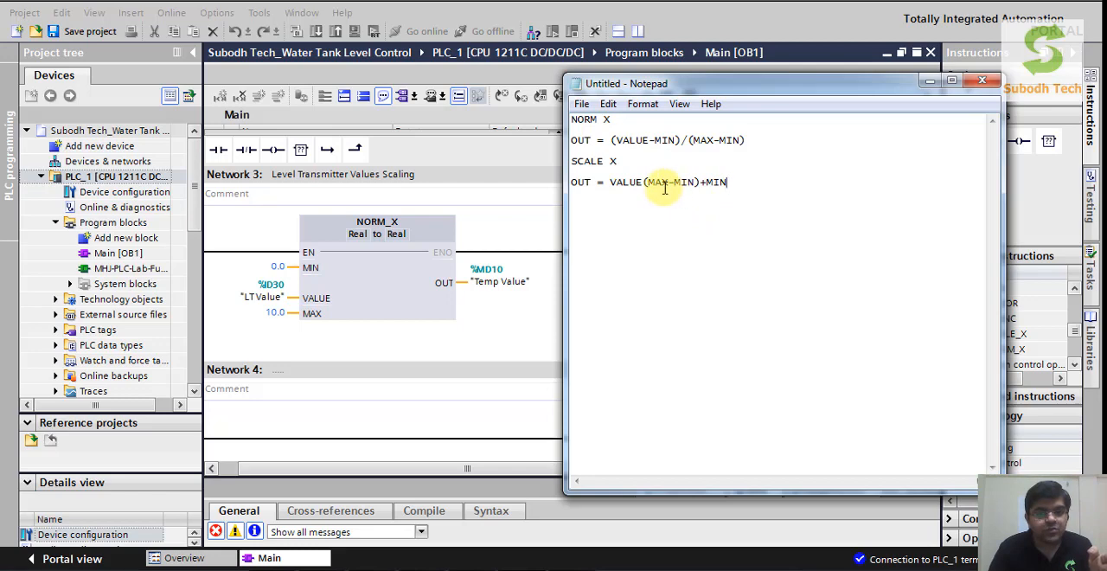
pyautogui.moveTo(744, 217)
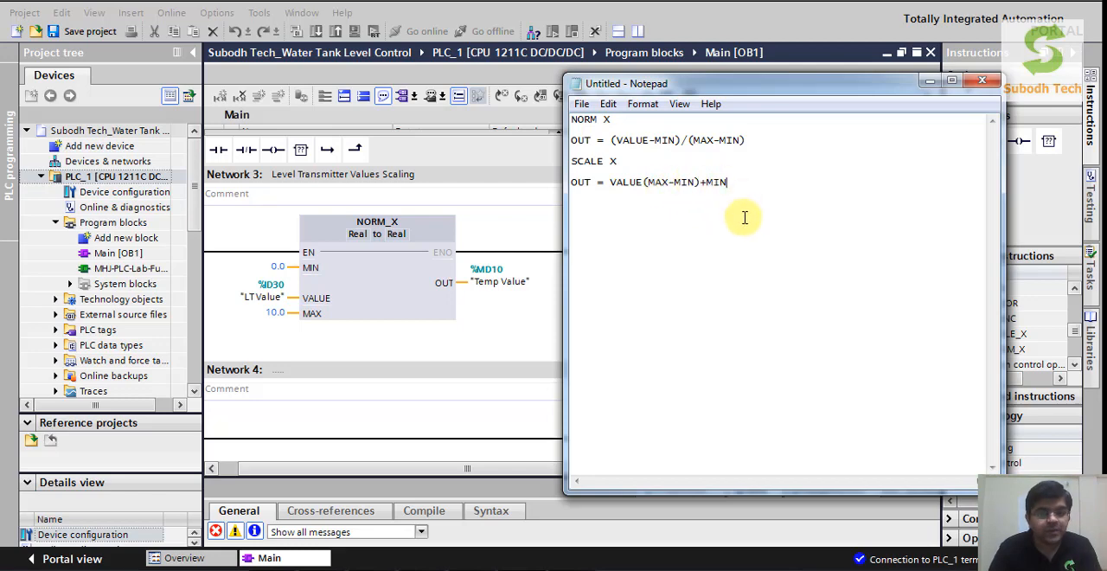
pyautogui.moveTo(649, 230)
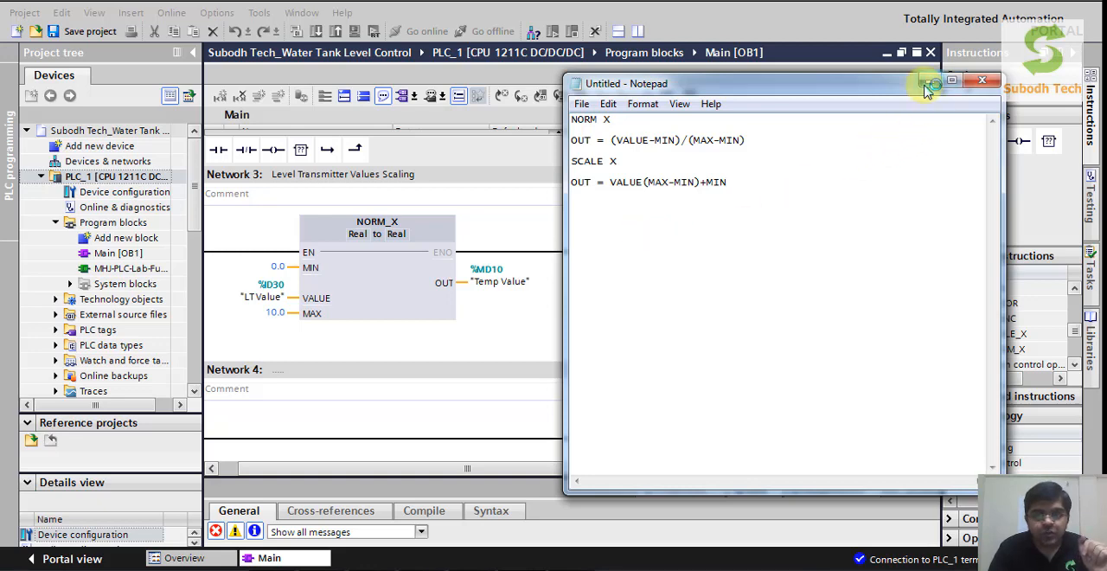
# Step: Minimize the Notepad formula notes so the TIA Portal scaling network is fully visible
pyautogui.click(982, 79)
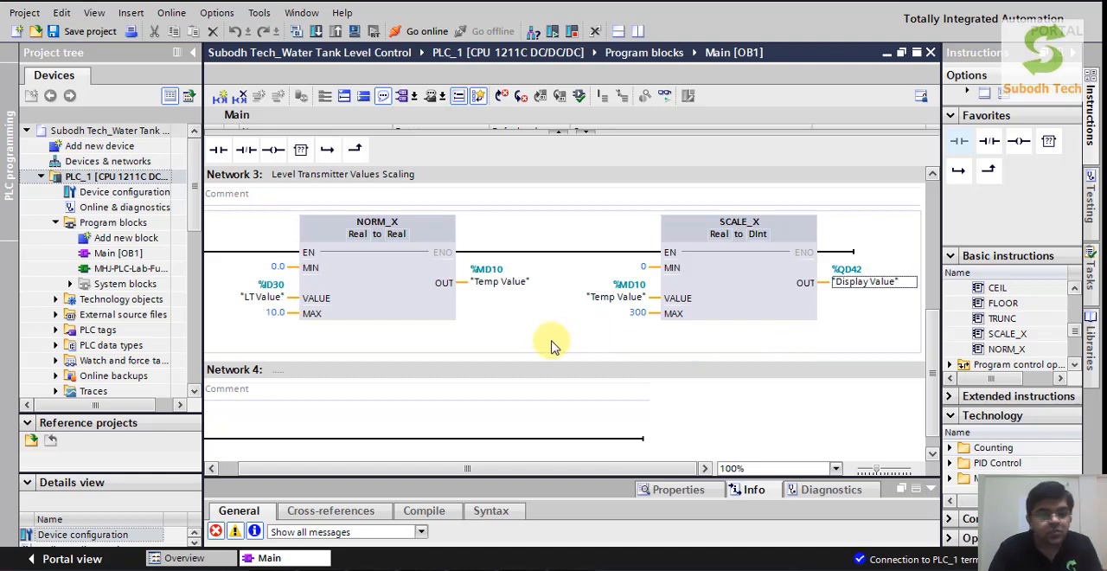
pyautogui.moveTo(126, 180)
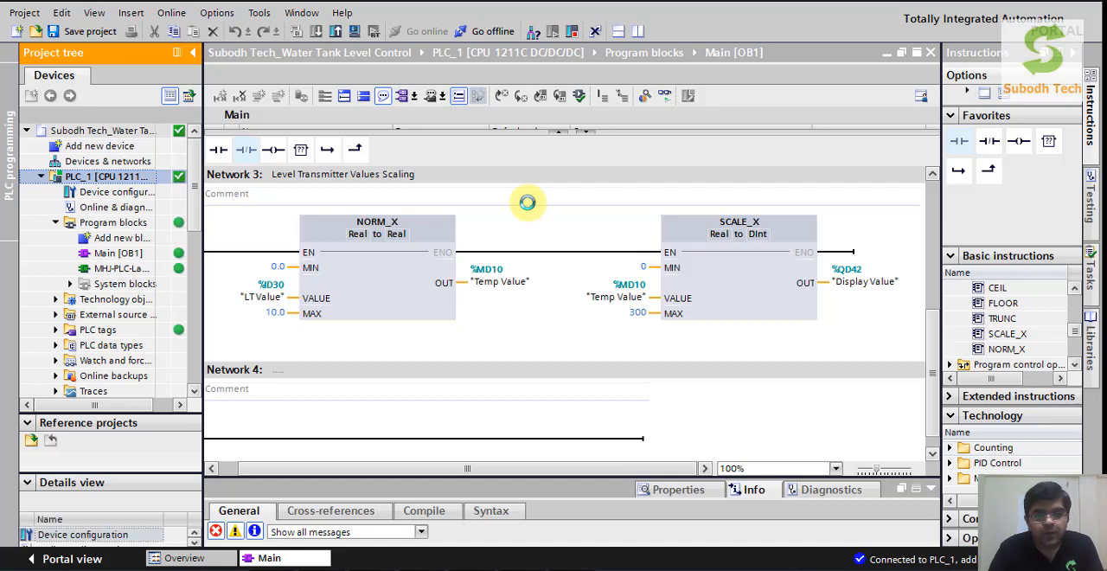
pyautogui.moveTo(616, 141)
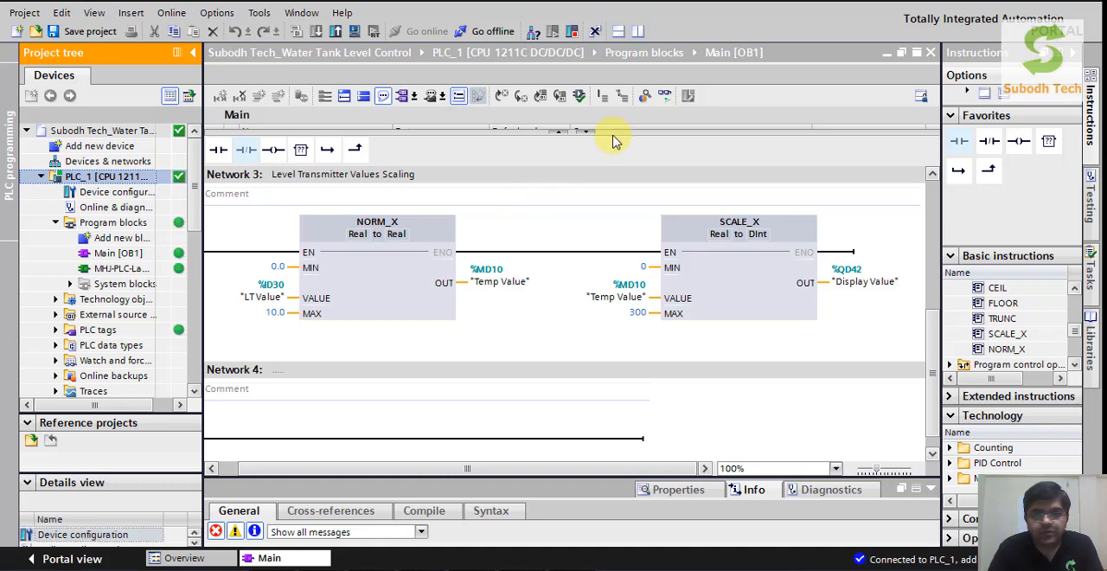
pyautogui.moveTo(665, 95)
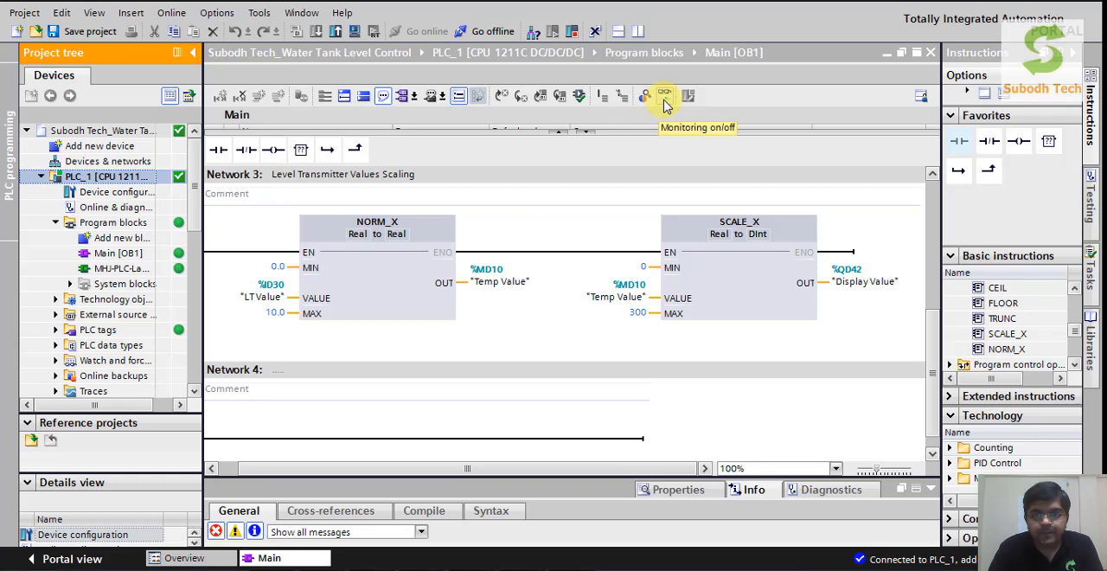
# Step: Turn on monitoring in the OB1 editor to show live values (3.43 V → 0.34 → 103)
pyautogui.click(665, 96)
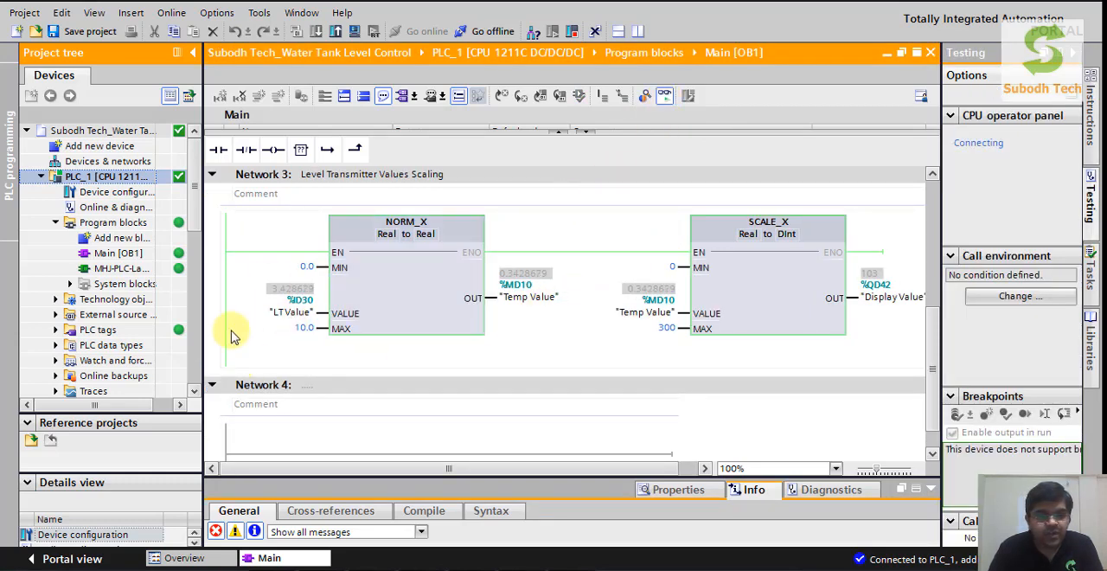
pyautogui.moveTo(359, 307)
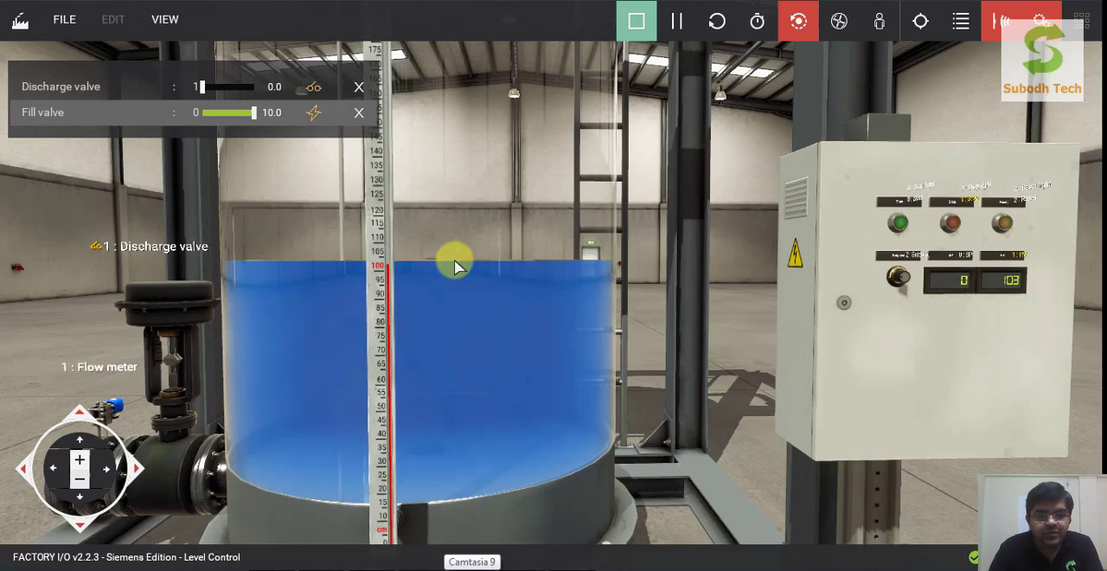
pyautogui.moveTo(457, 319)
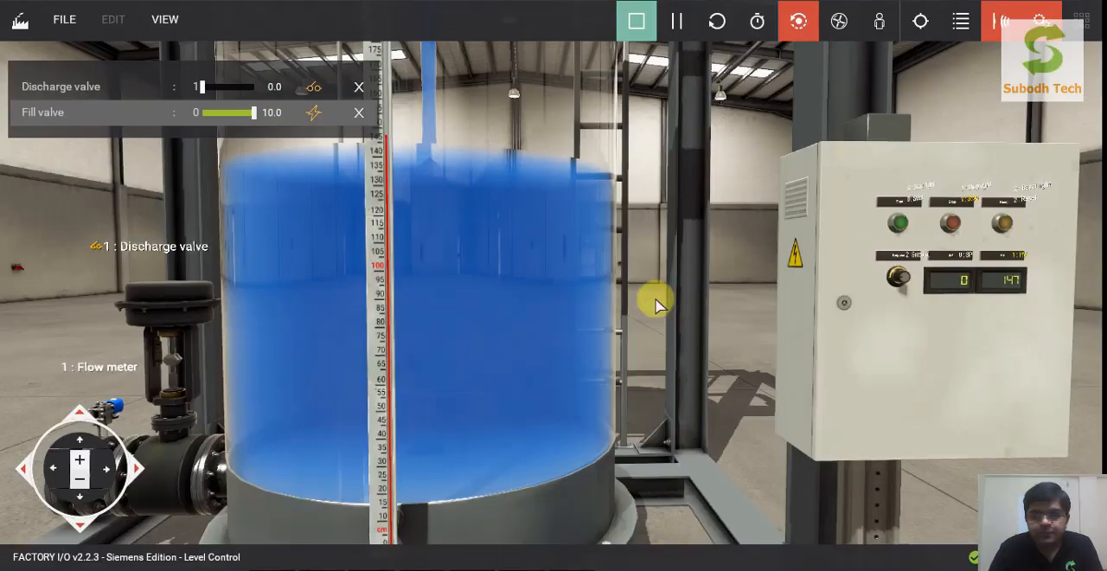
# Step: Close the Factory I/O fill valve once the tank display reaches 158
pyautogui.click(314, 112)
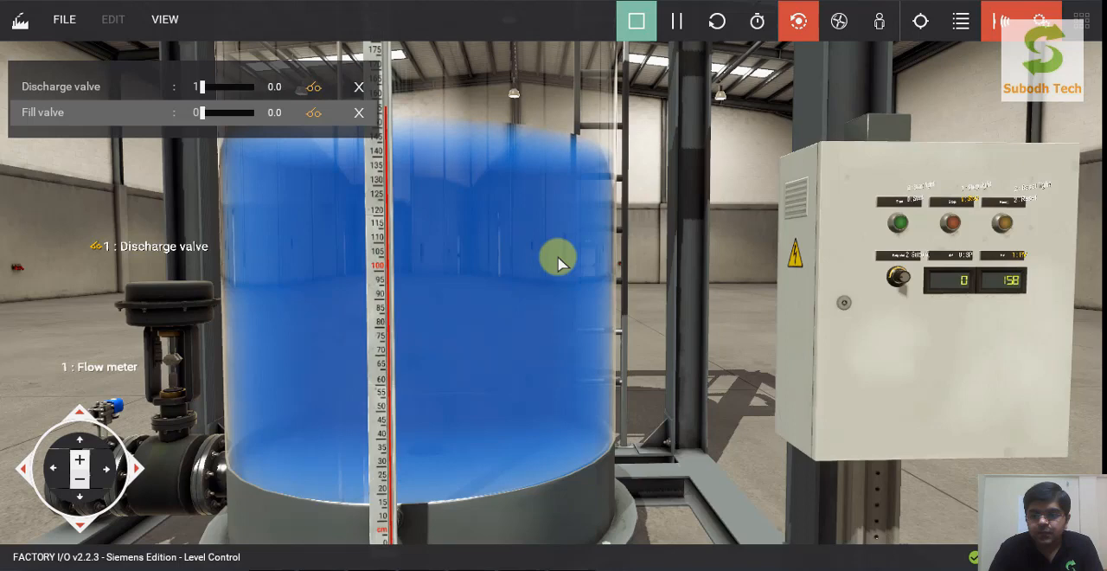
pyautogui.moveTo(554, 232)
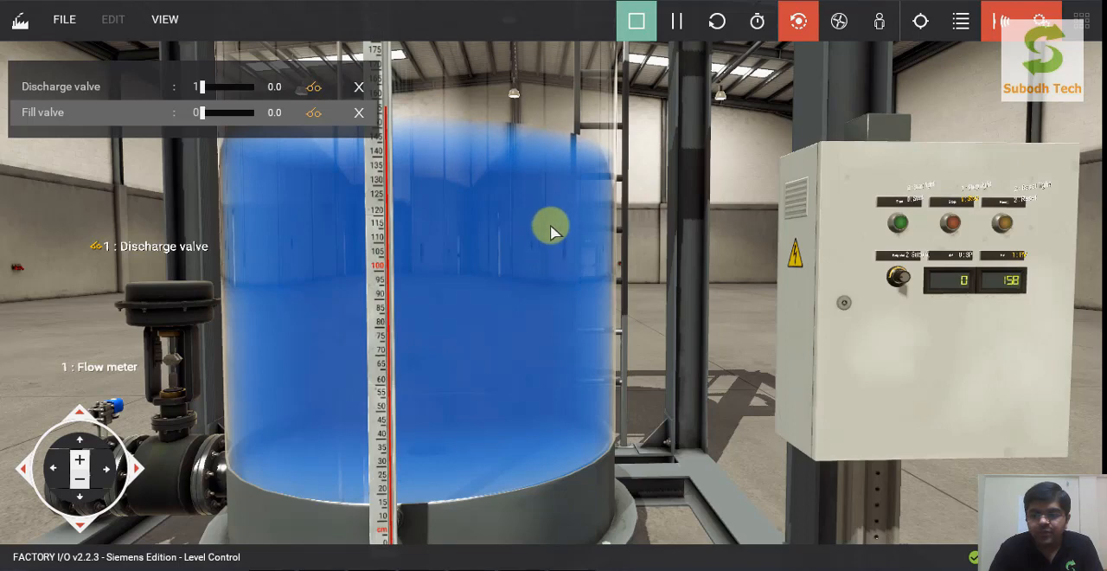
pyautogui.moveTo(255, 69)
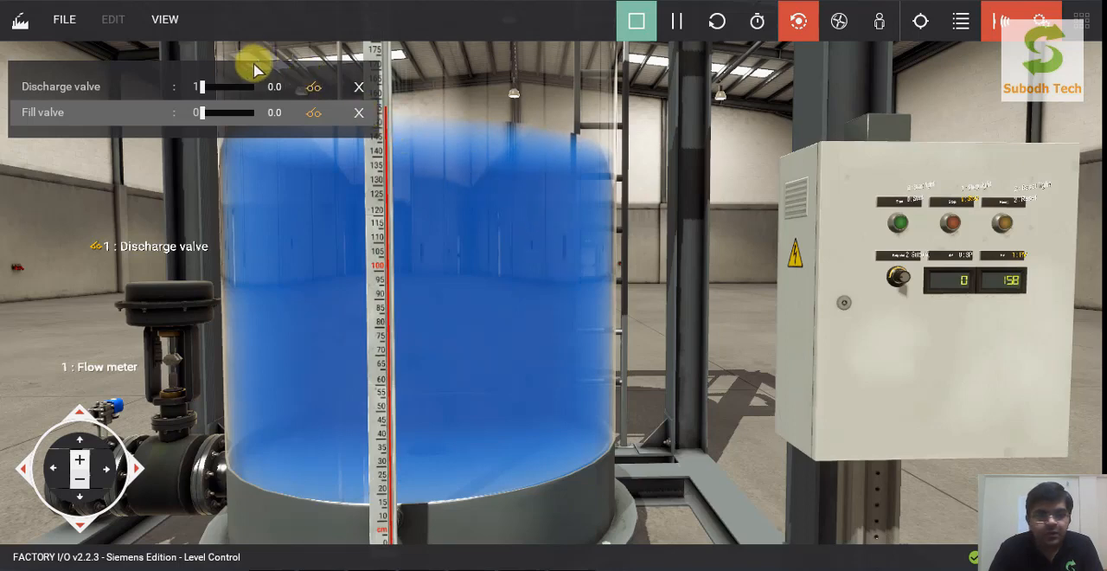
pyautogui.moveTo(256, 274)
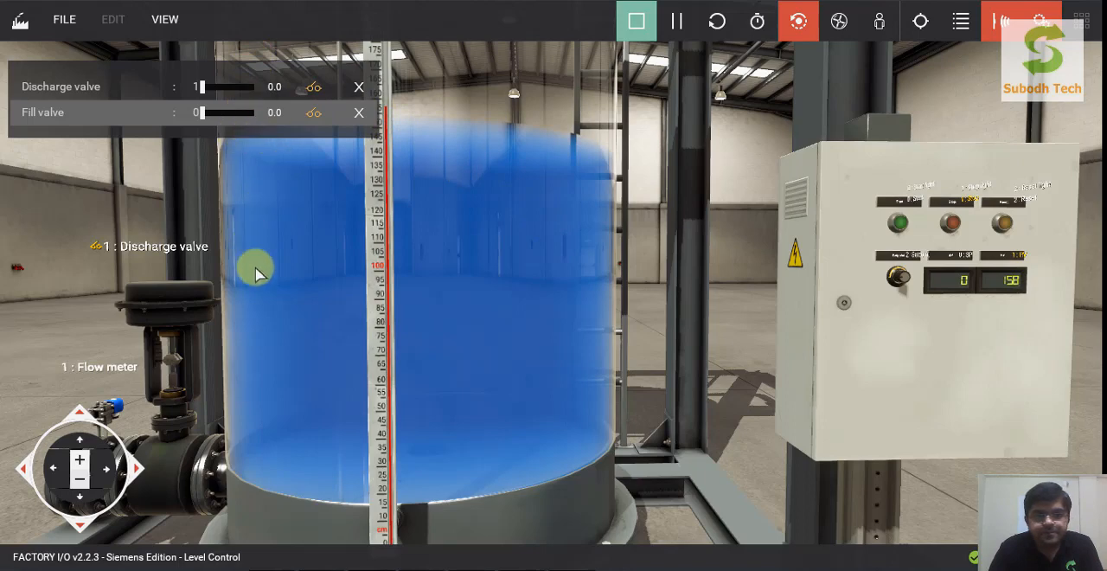
pyautogui.moveTo(385, 117)
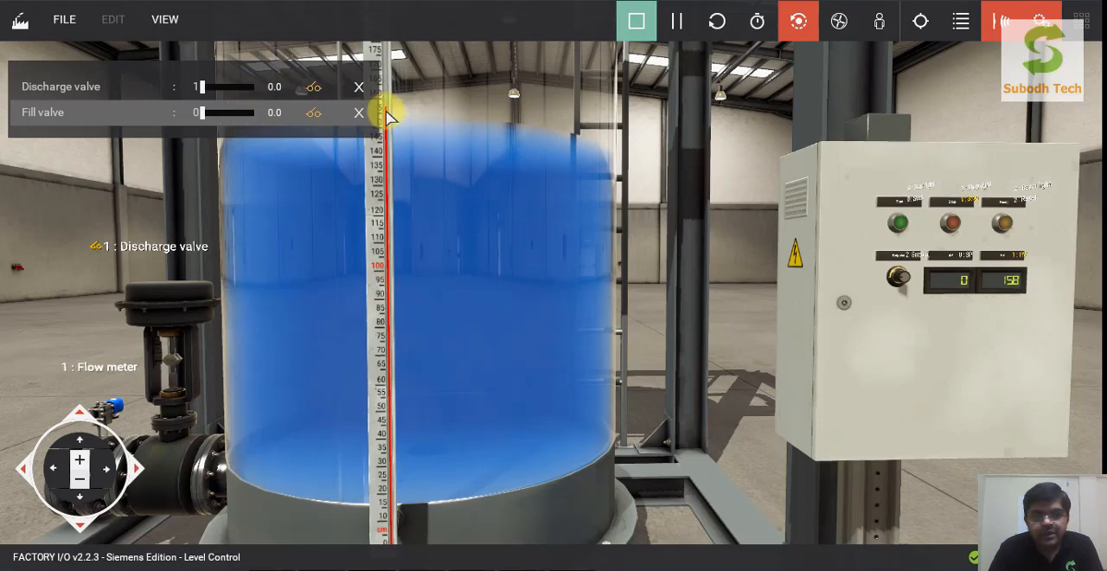
pyautogui.moveTo(385, 108)
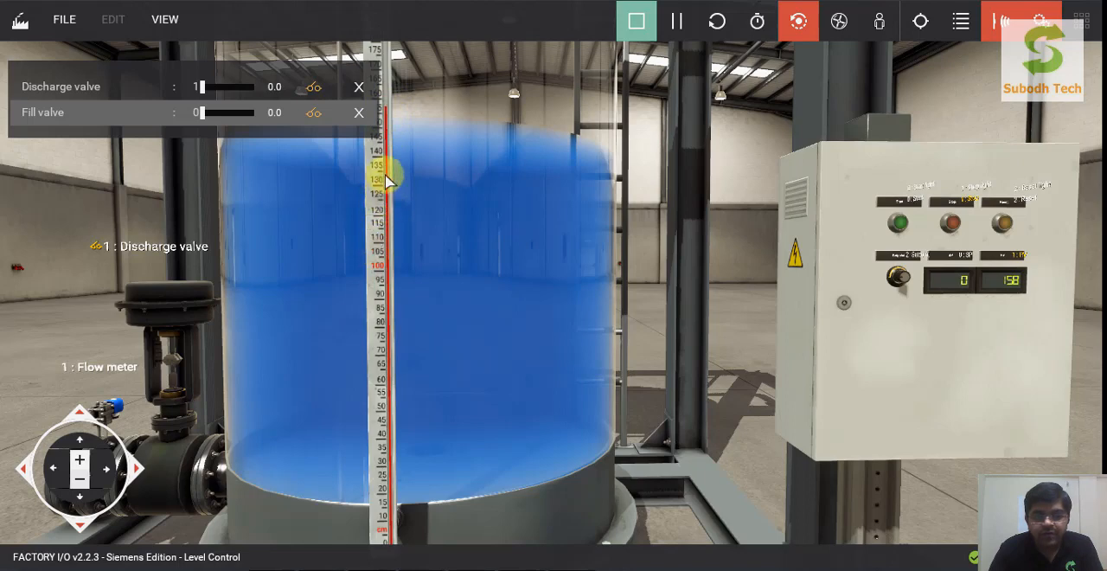
pyautogui.moveTo(619, 511)
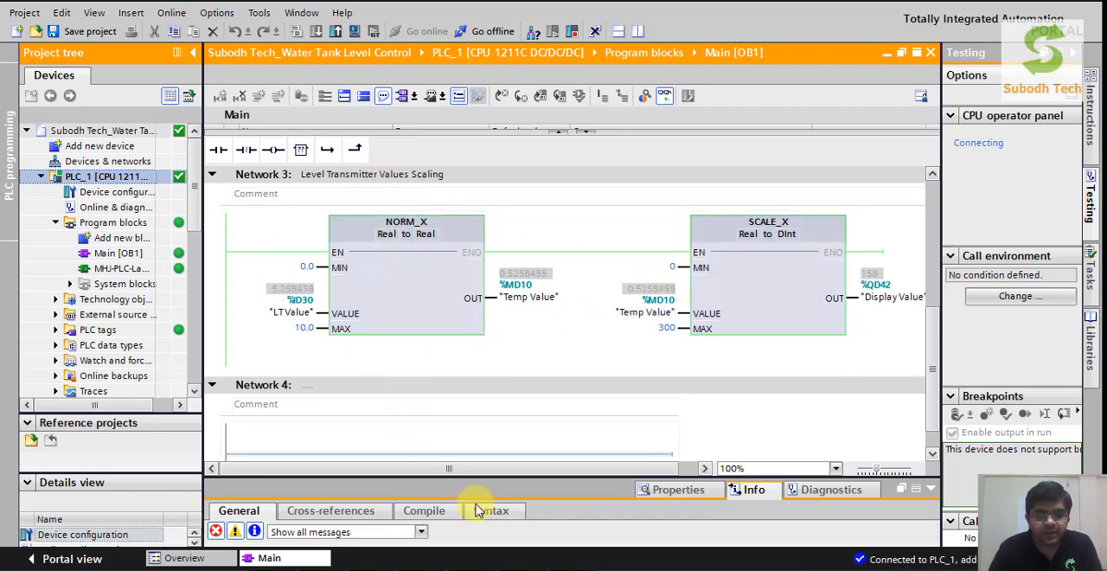
# Step: Select the NORM_X block to inspect live values: 5.26 V → 0.526 → 158
pyautogui.click(437, 277)
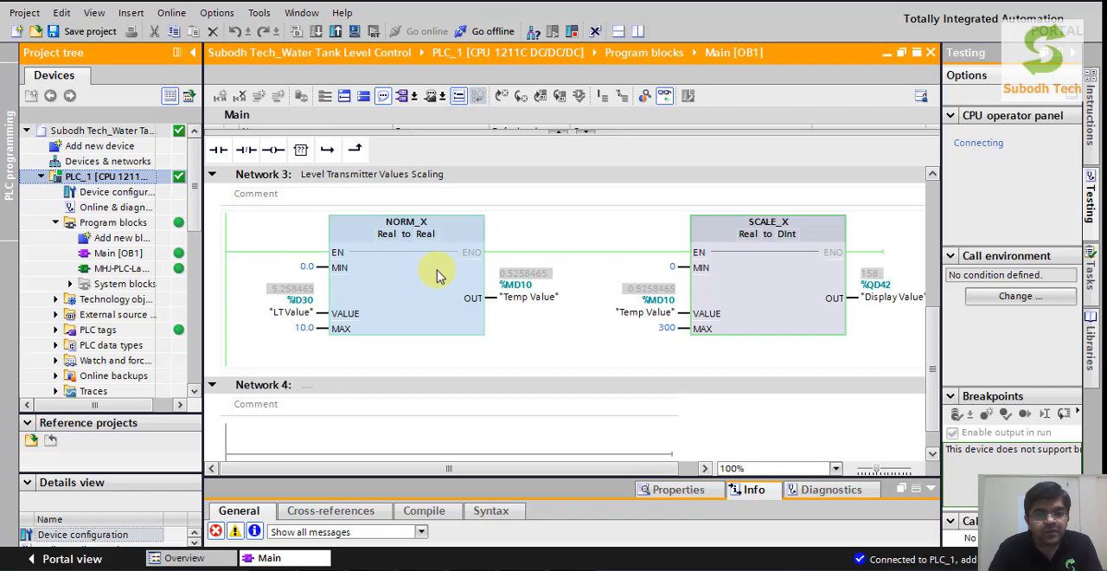